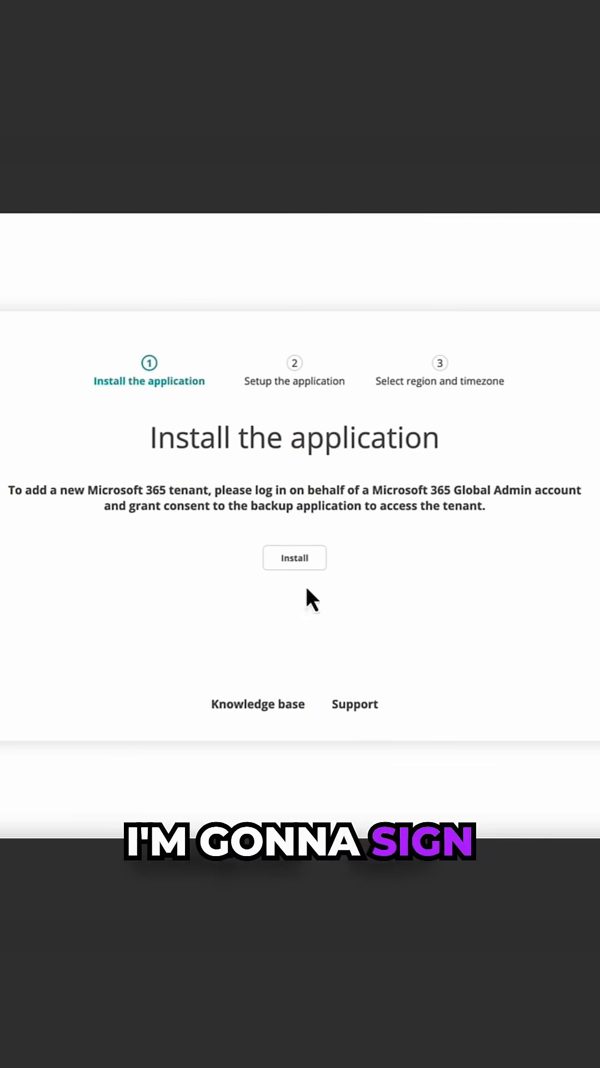
Install the Afi backup application for the Microsoft 365 tenant and confirm the install
click(294, 557)
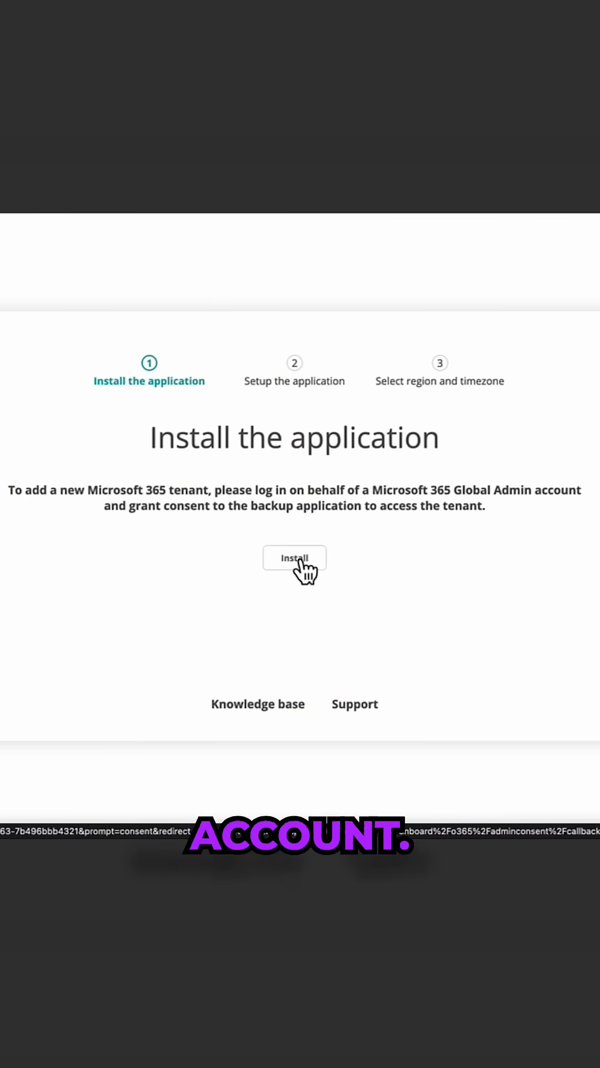
click(294, 557)
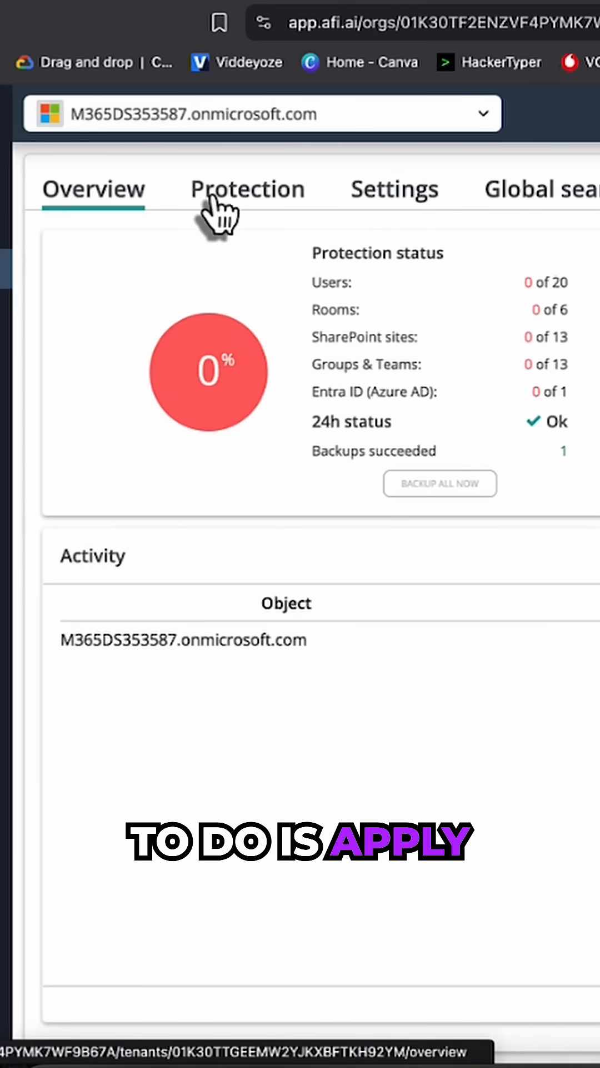
Select Microsoft 365 Groups & Teams in the Protection settings for SLA assignment
click(247, 189)
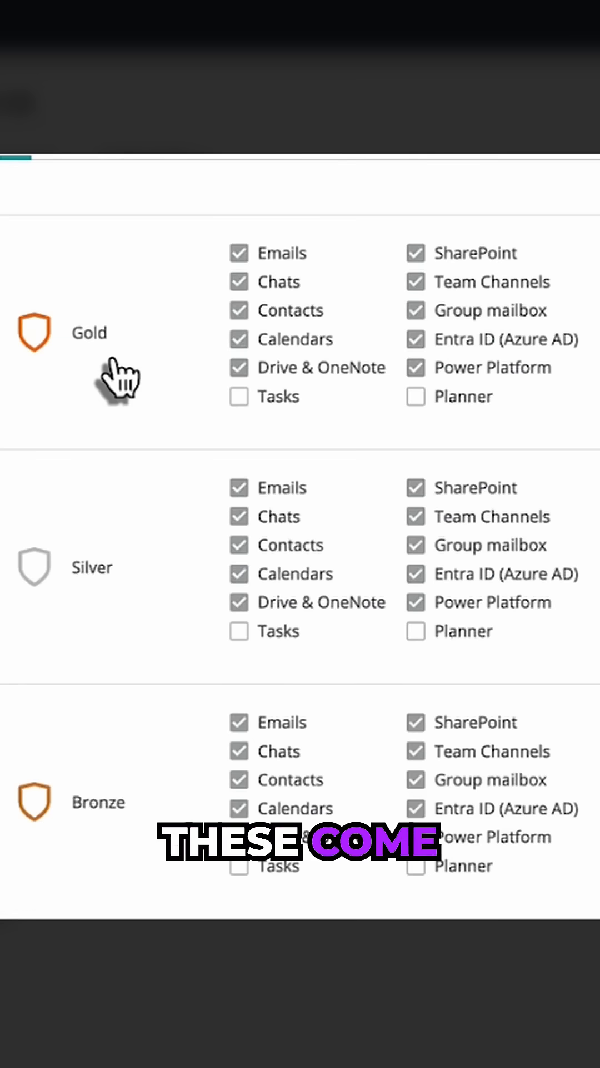
mouse_move(95, 606)
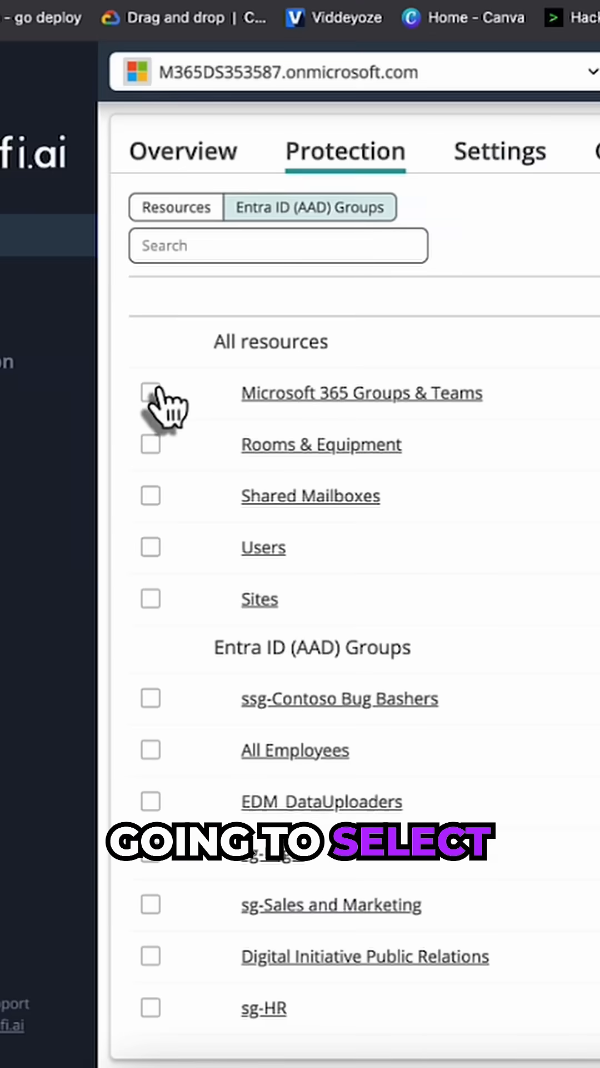
click(150, 392)
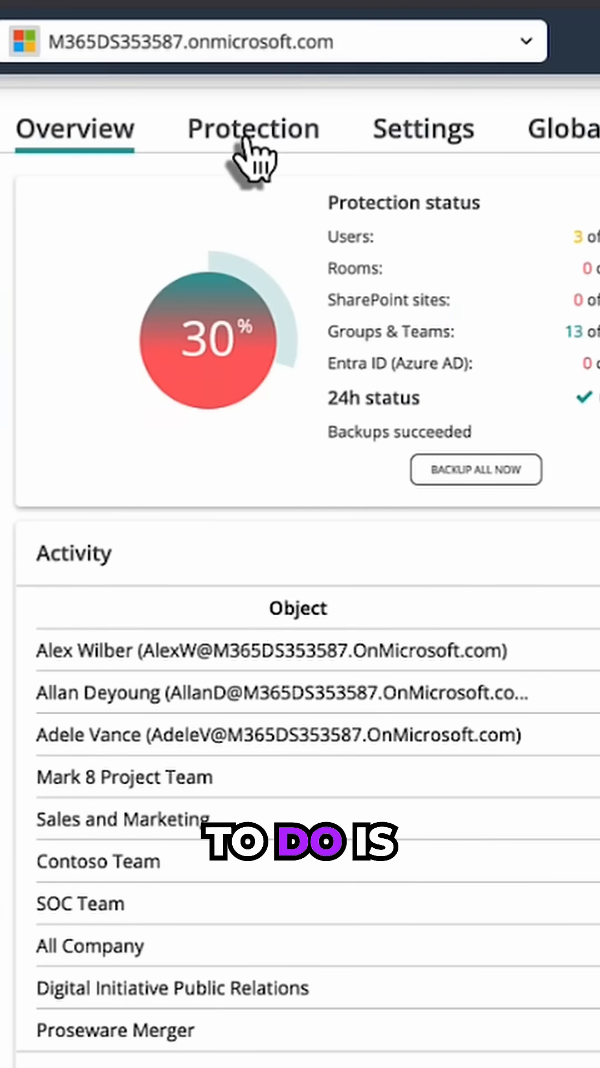
Select the first user in the protected Resources list to reveal Backup now / Recover actions
click(252, 128)
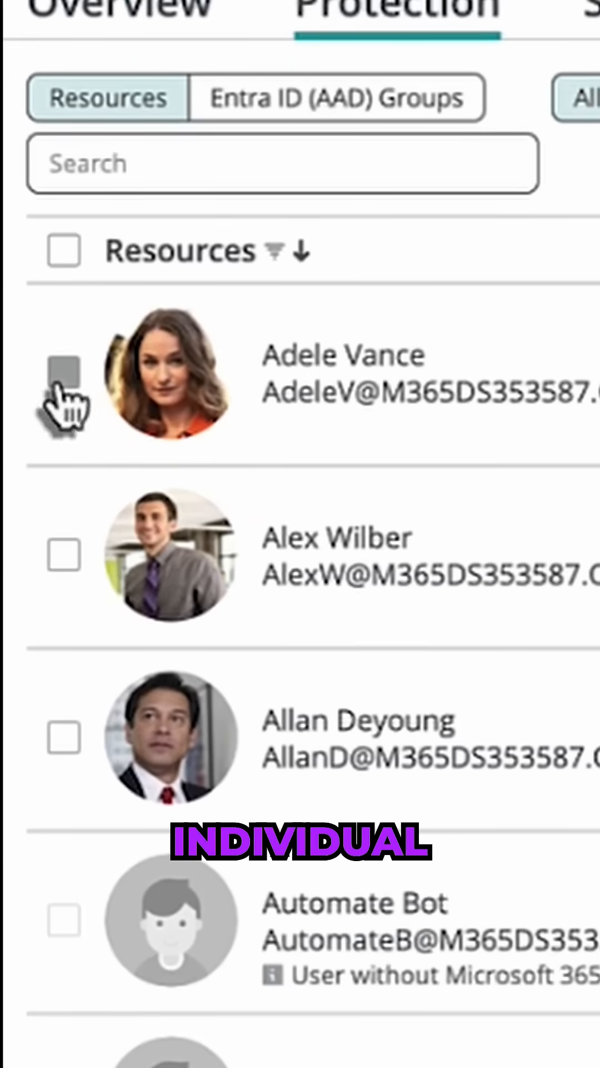
click(64, 372)
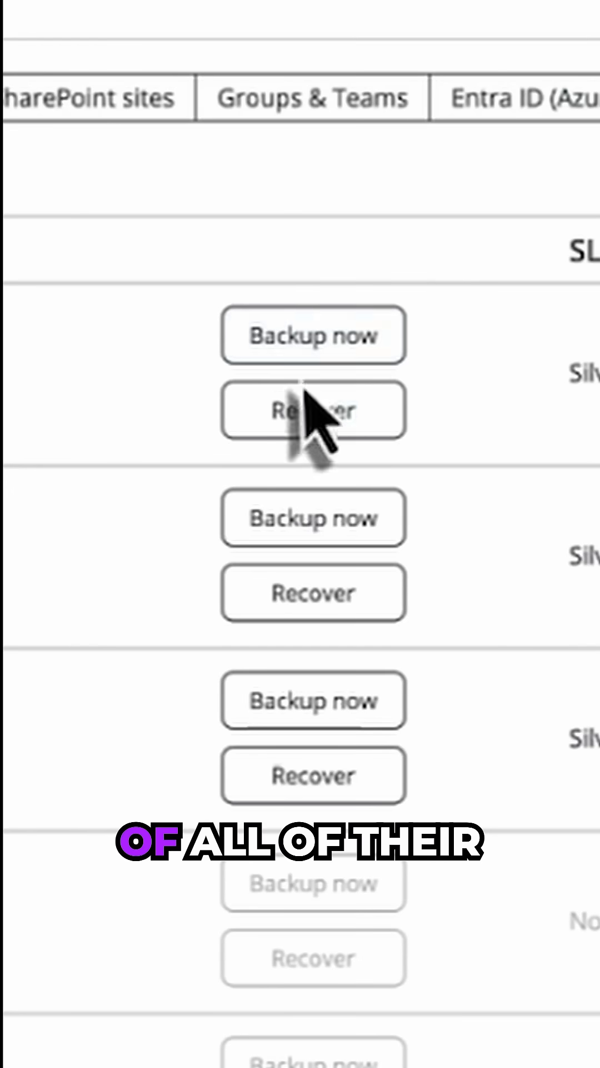
mouse_move(312, 409)
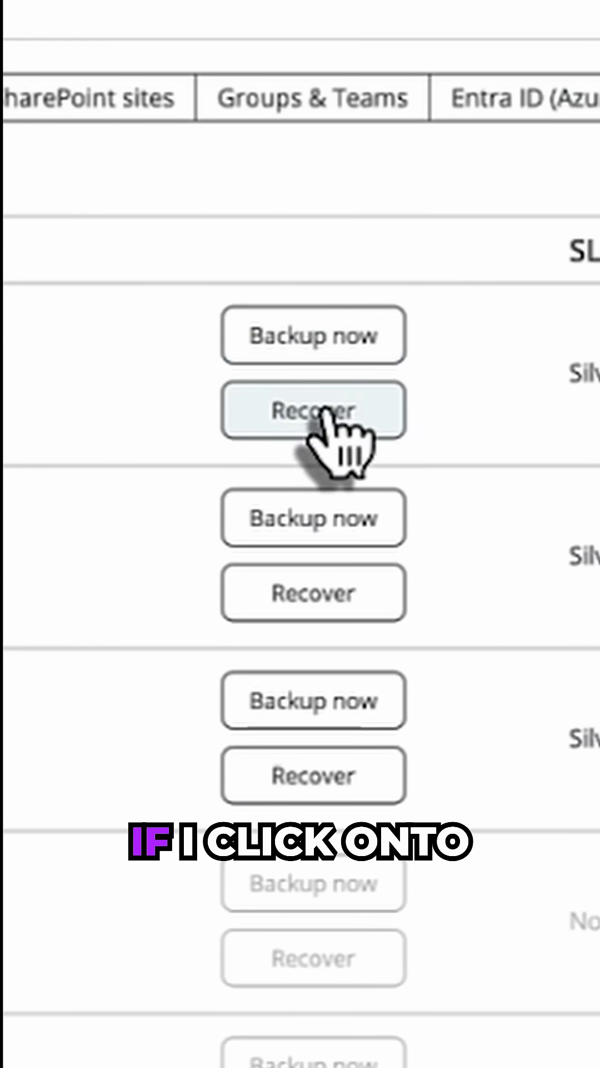
Recover the Oslo Sales site's Documents folder, opening its recovery options dialog
click(312, 409)
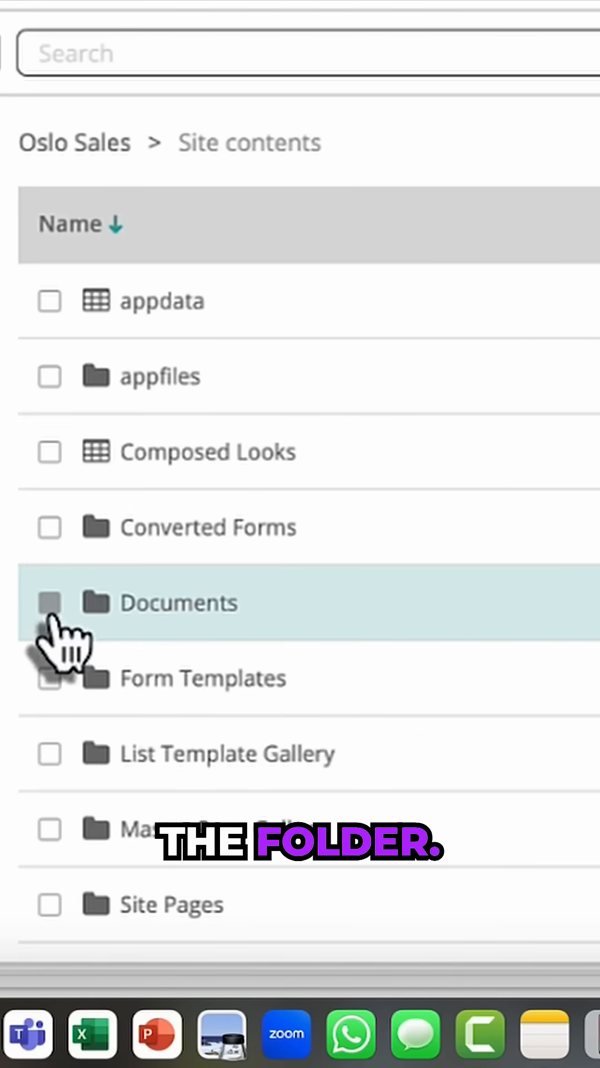
click(178, 602)
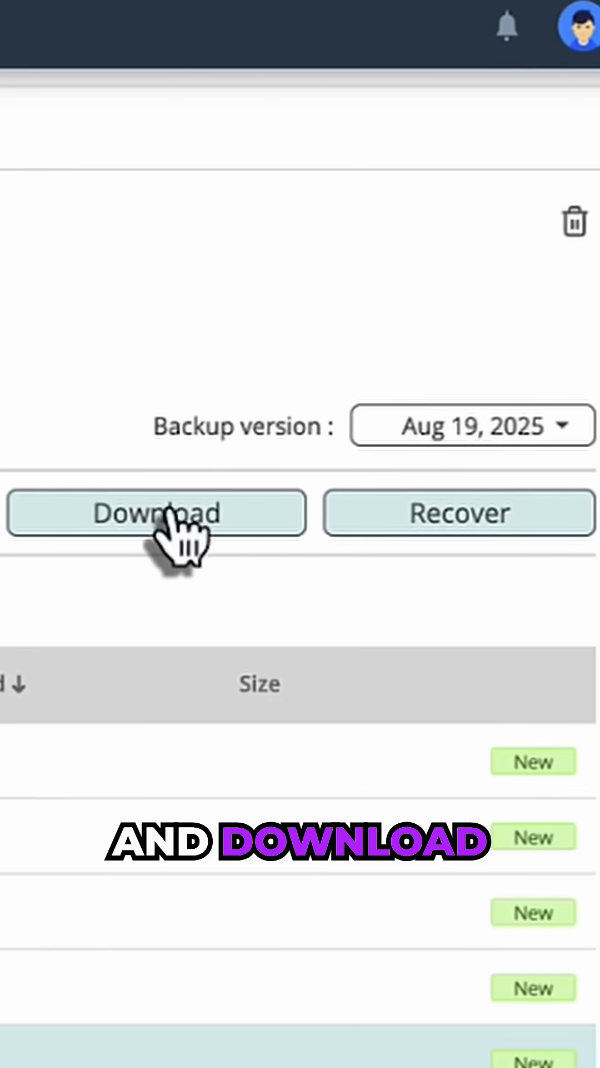
mouse_move(436, 538)
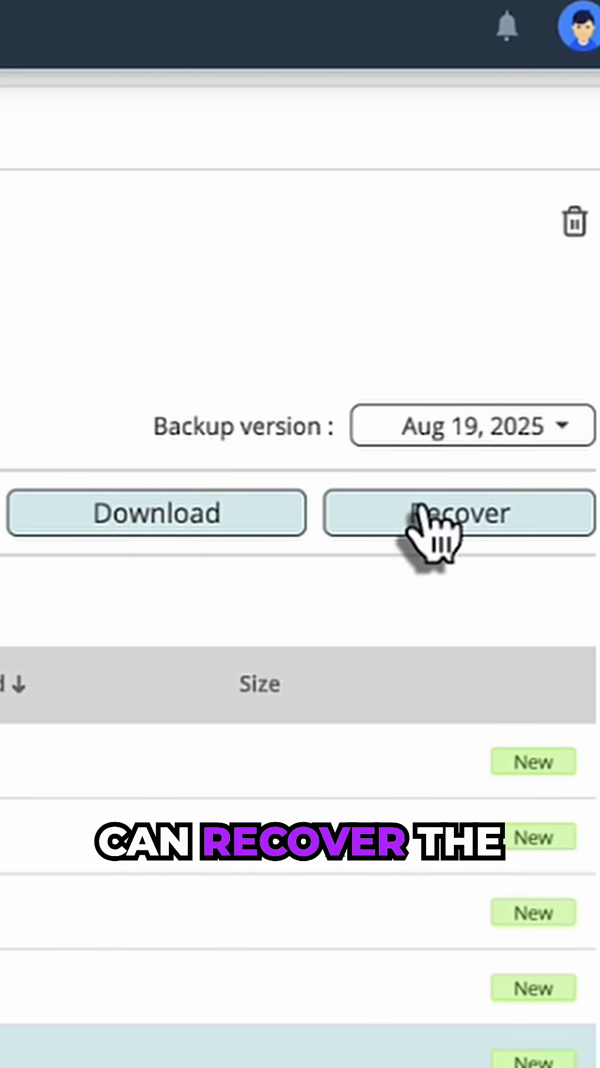
click(459, 512)
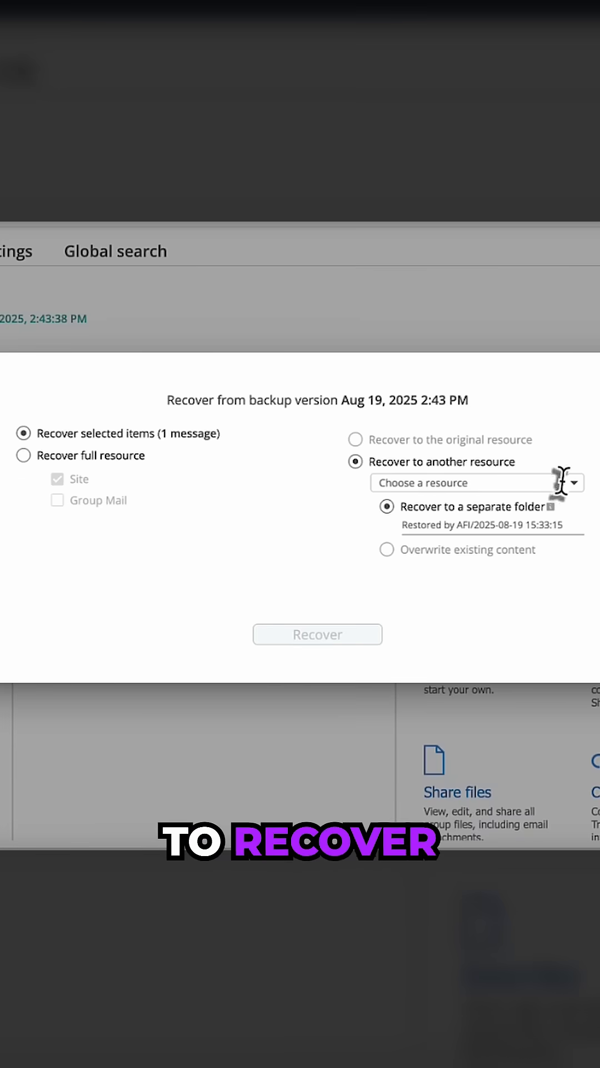
click(476, 482)
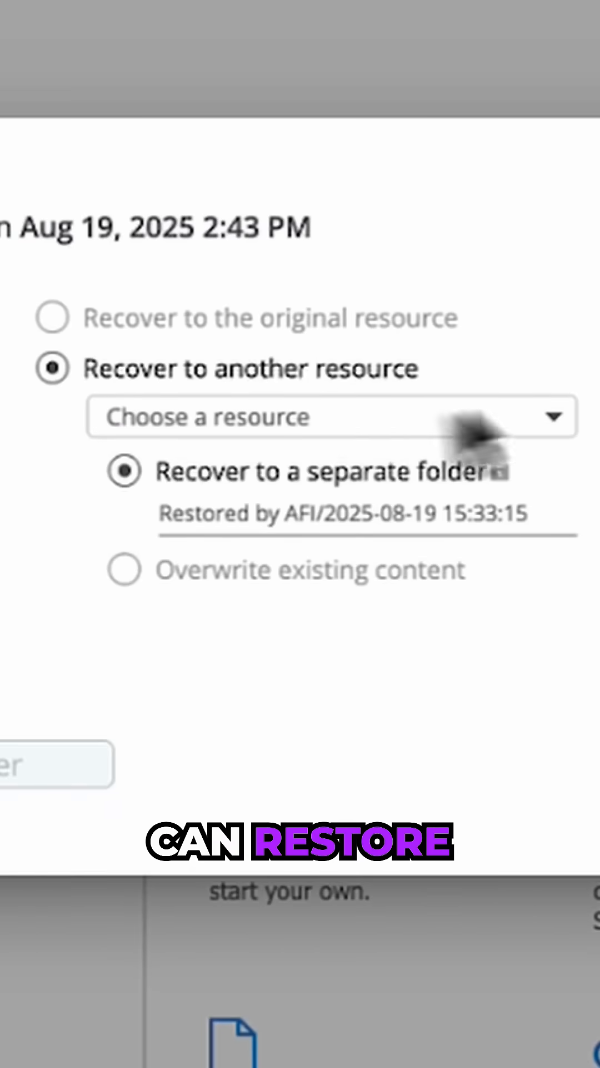
mouse_move(218, 517)
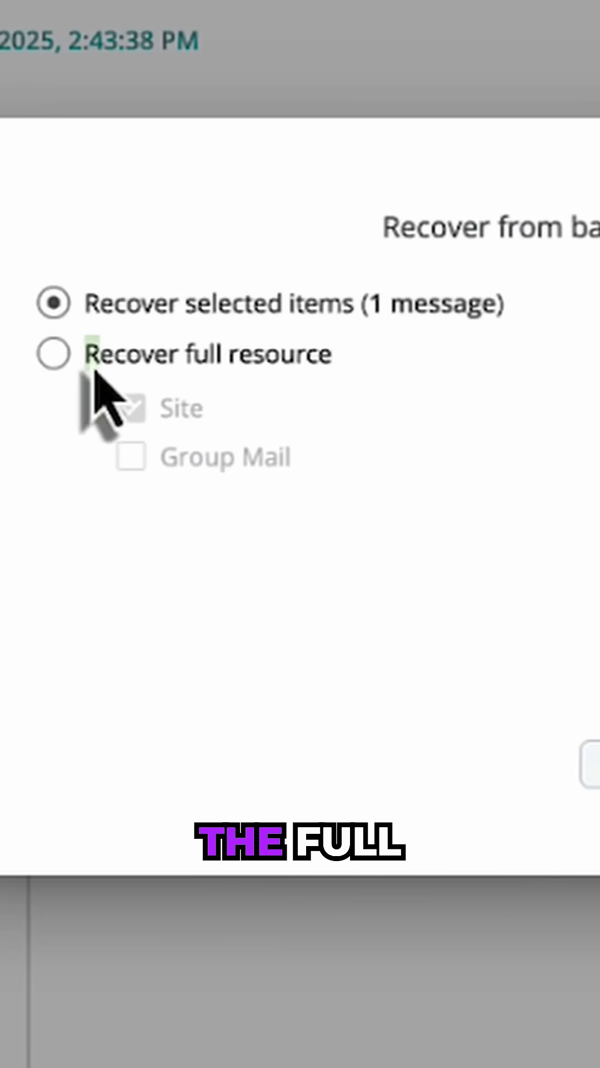
click(54, 352)
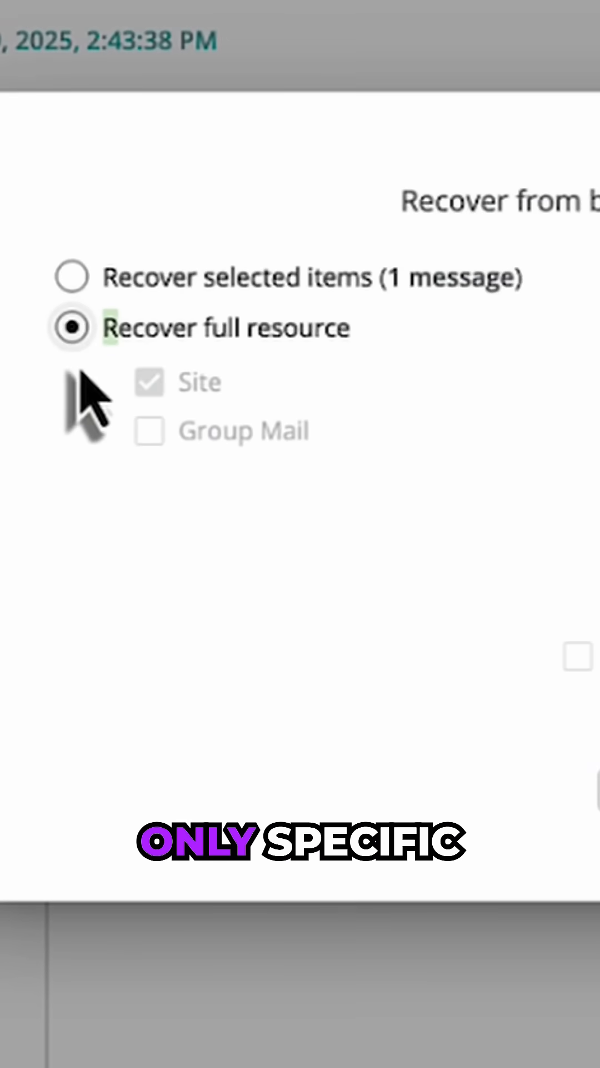
click(71, 303)
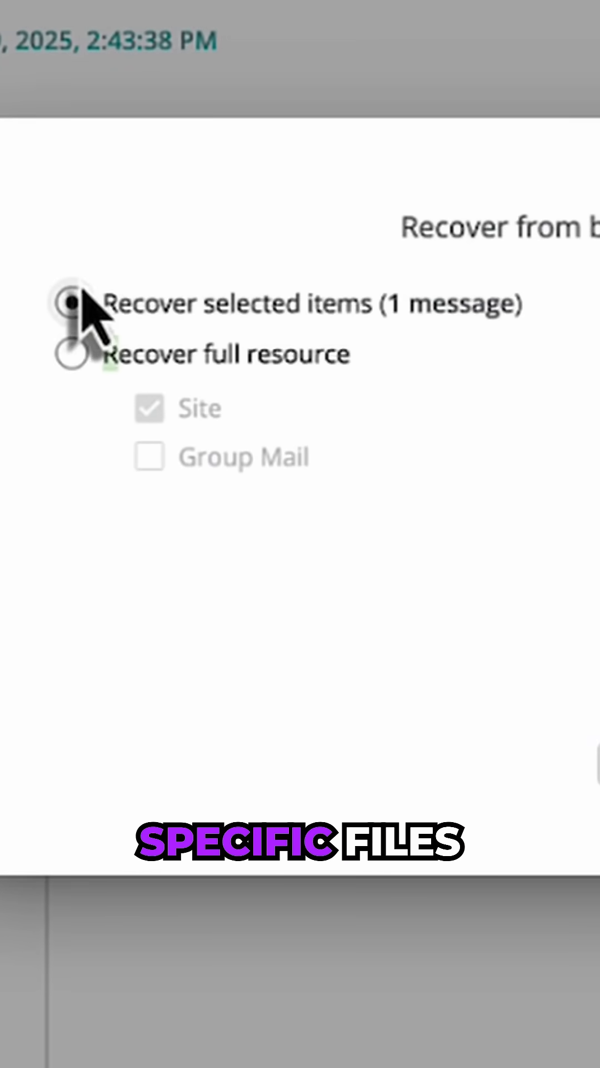